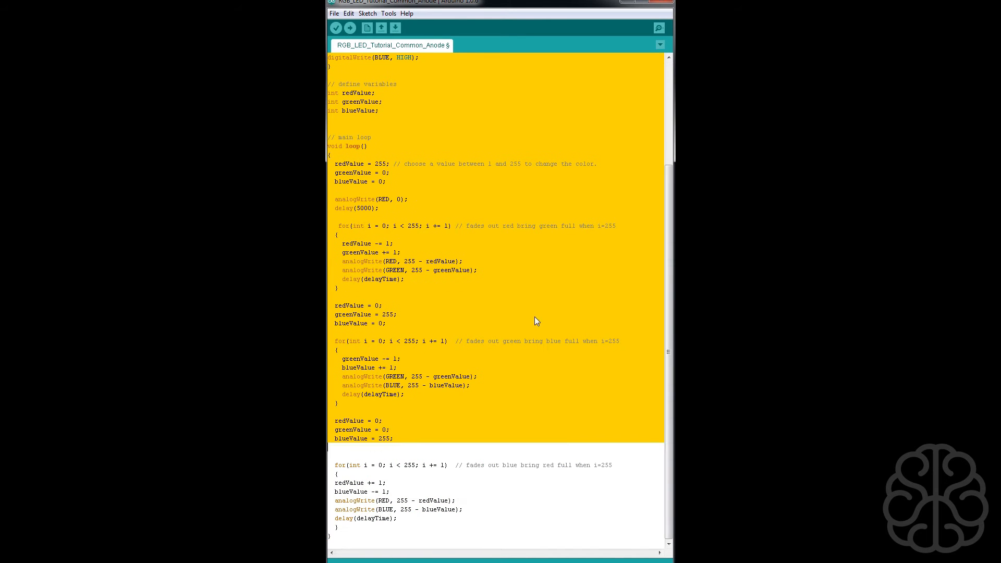
# Highlight the pin definitions, fading-time comment, setup writes and the three colour variable declarations
pyautogui.scroll(3)
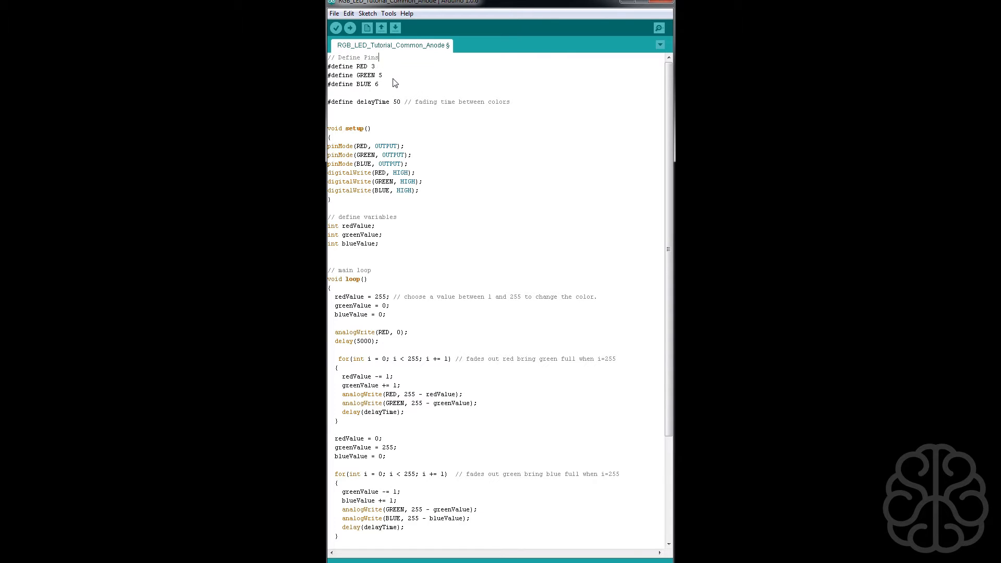
pyautogui.doubleClick(371, 67)
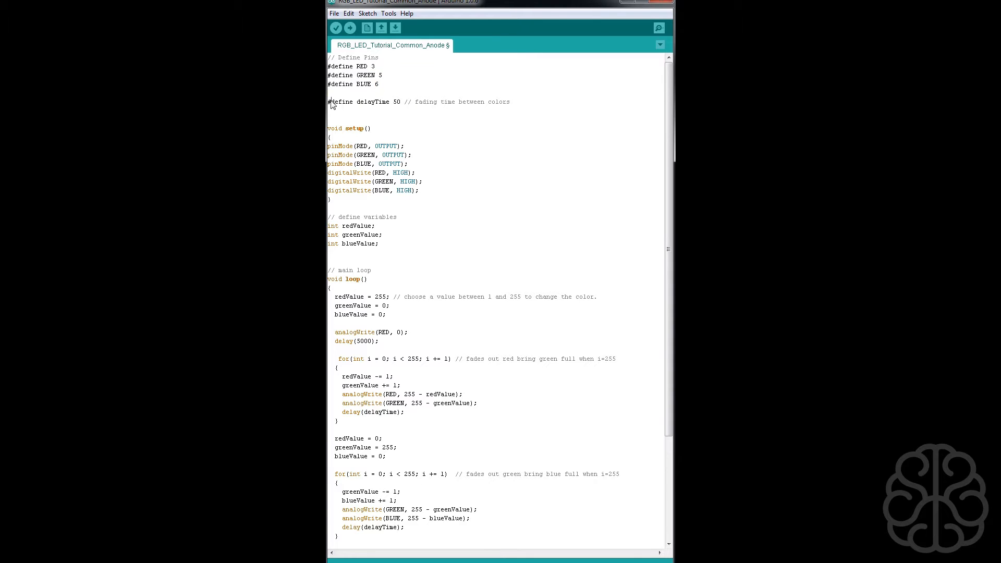
pyautogui.moveTo(416, 103)
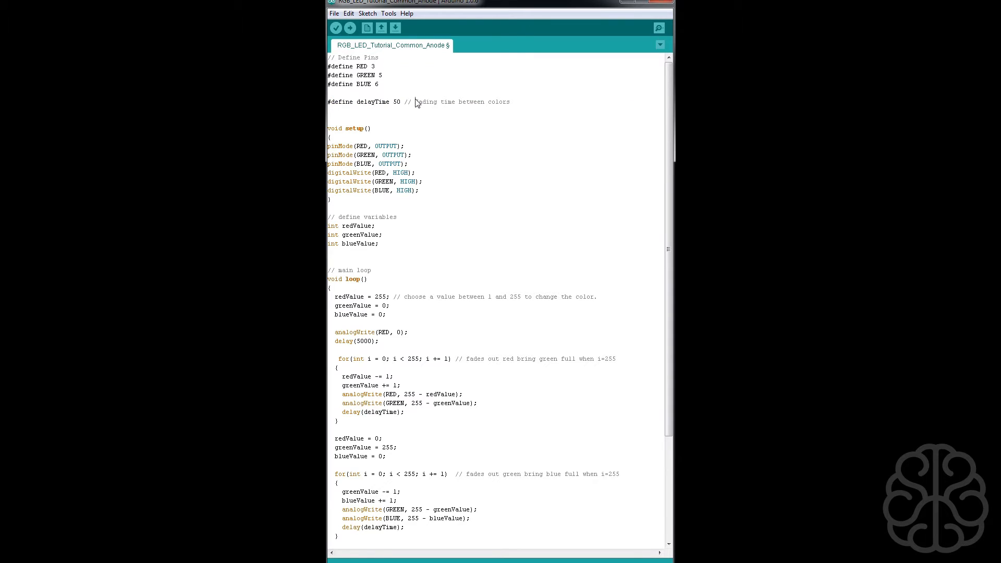
pyautogui.doubleClick(438, 101)
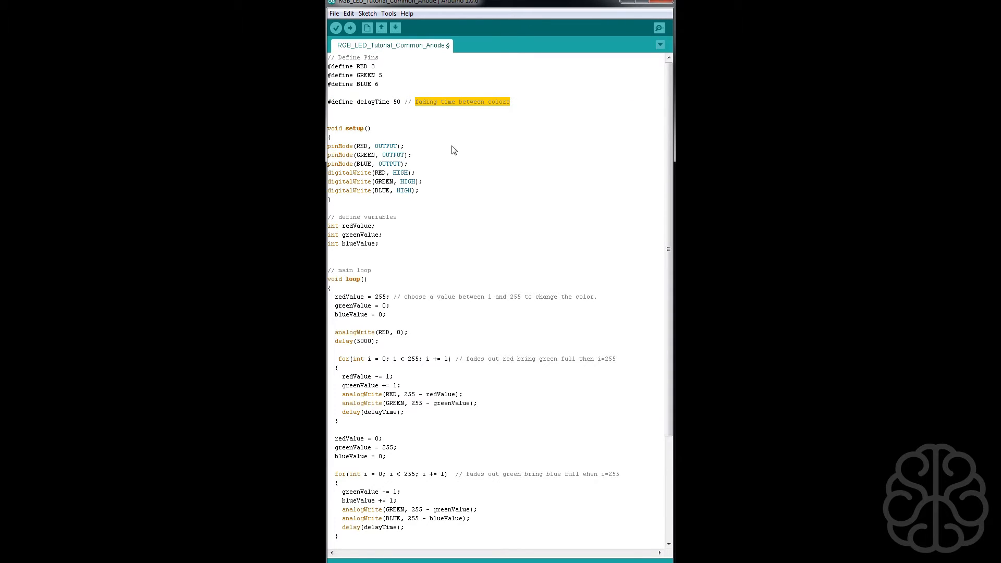
pyautogui.moveTo(415, 402)
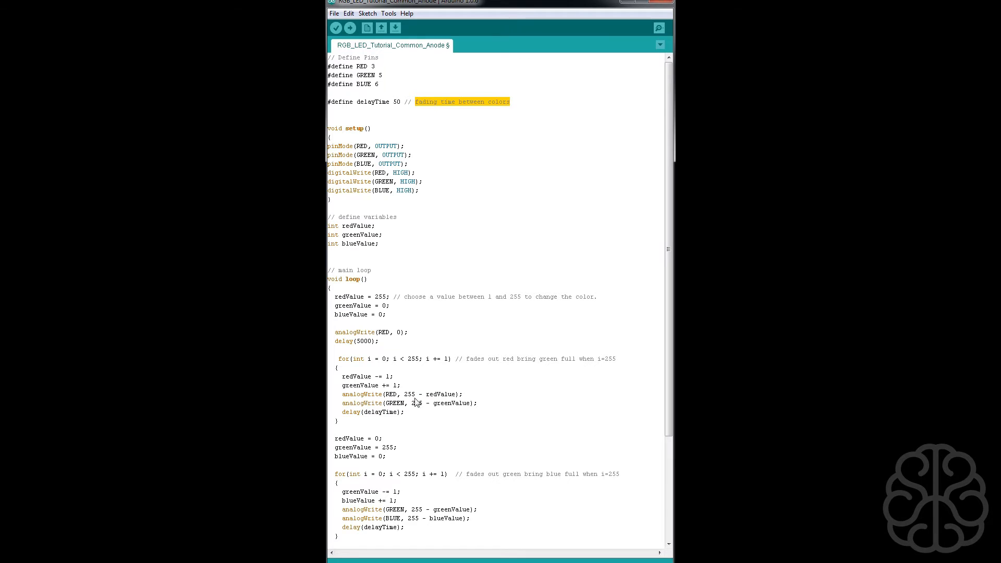
pyautogui.click(412, 154)
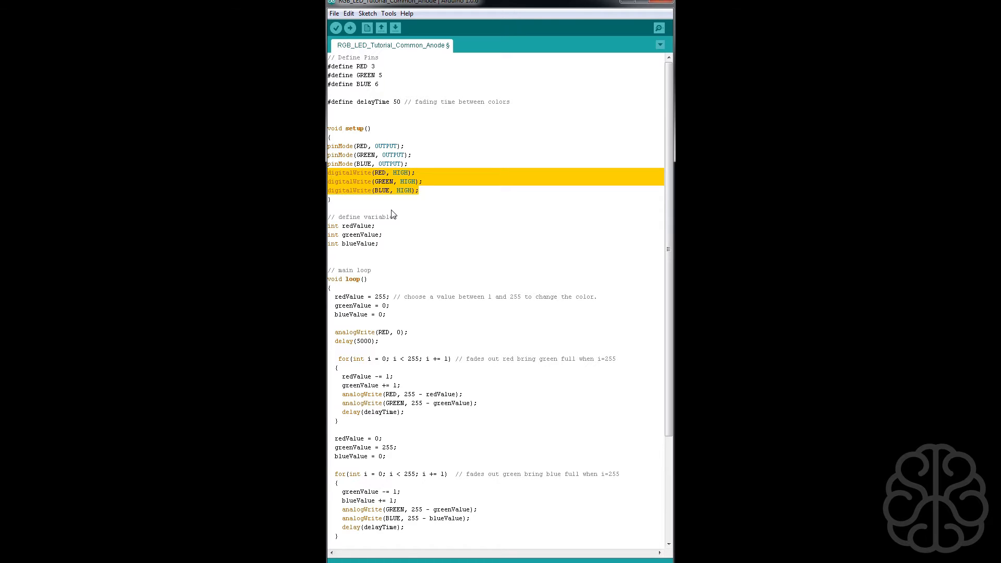
pyautogui.click(408, 181)
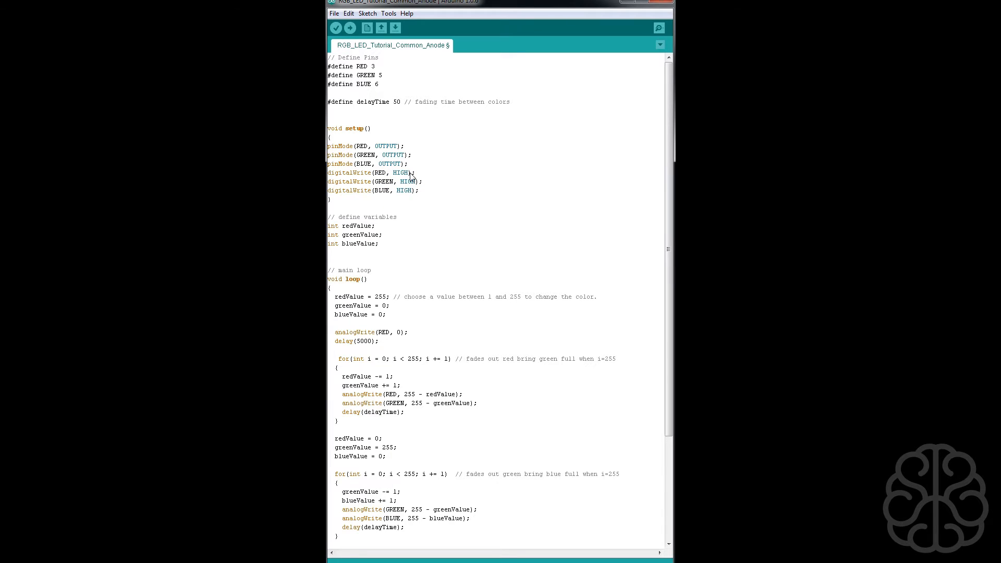
pyautogui.moveTo(447, 187)
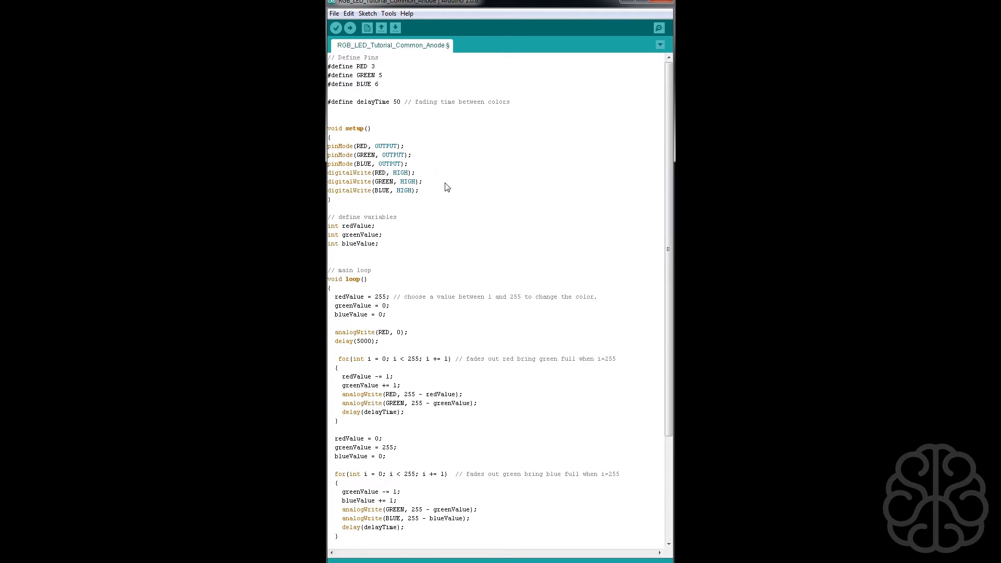
pyautogui.moveTo(326, 172); pyautogui.dragTo(421, 190)
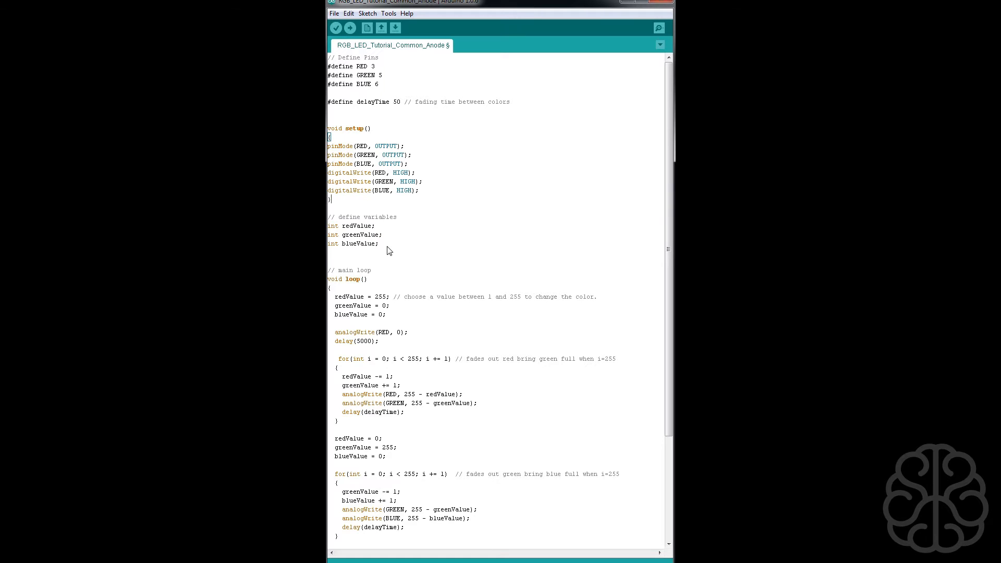
pyautogui.moveTo(327, 226); pyautogui.dragTo(379, 243)
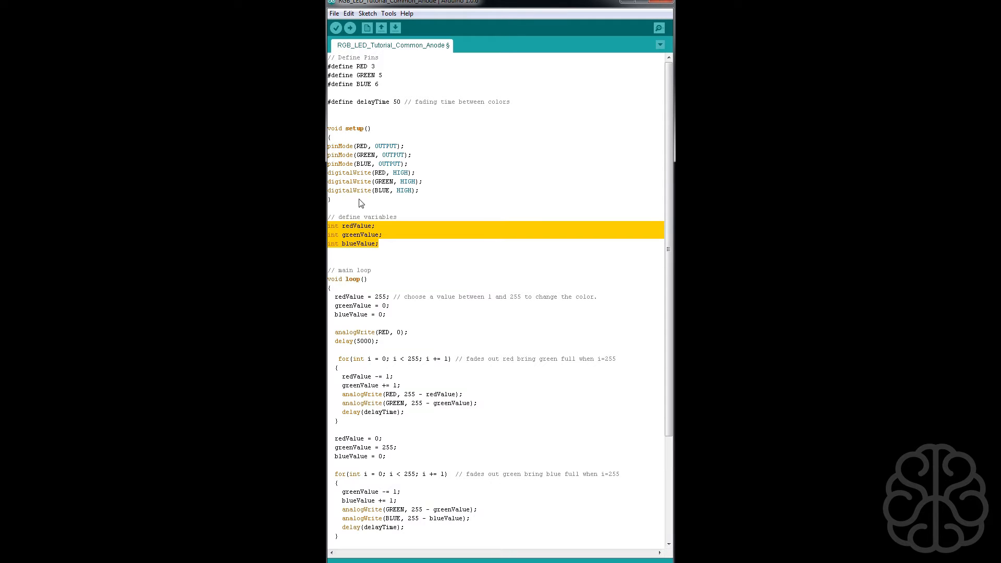
pyautogui.moveTo(419, 264)
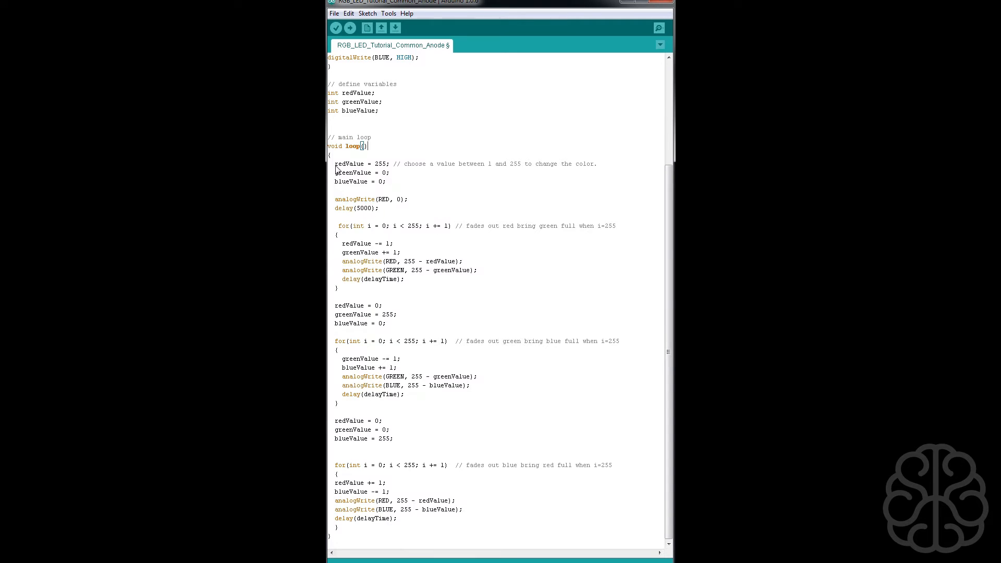
# Point out the main loop start, the first fade loop's comment and its green output line
pyautogui.doubleClick(348, 164)
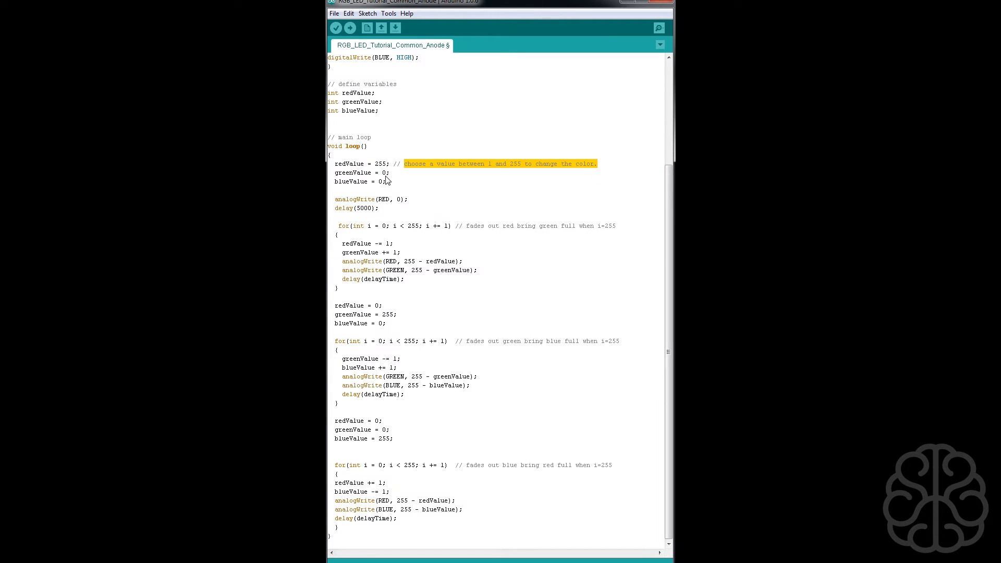
pyautogui.moveTo(379, 186)
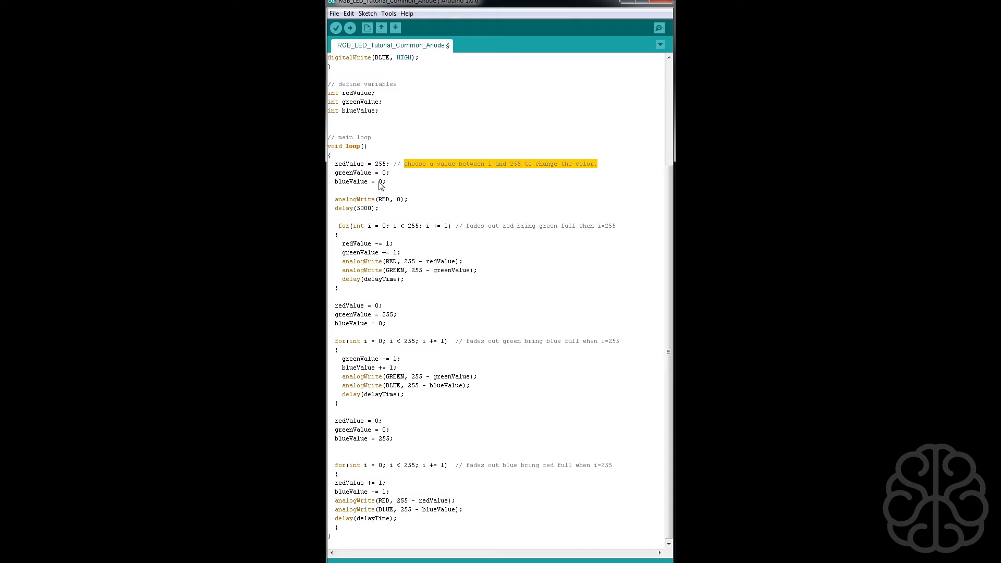
pyautogui.moveTo(360, 205)
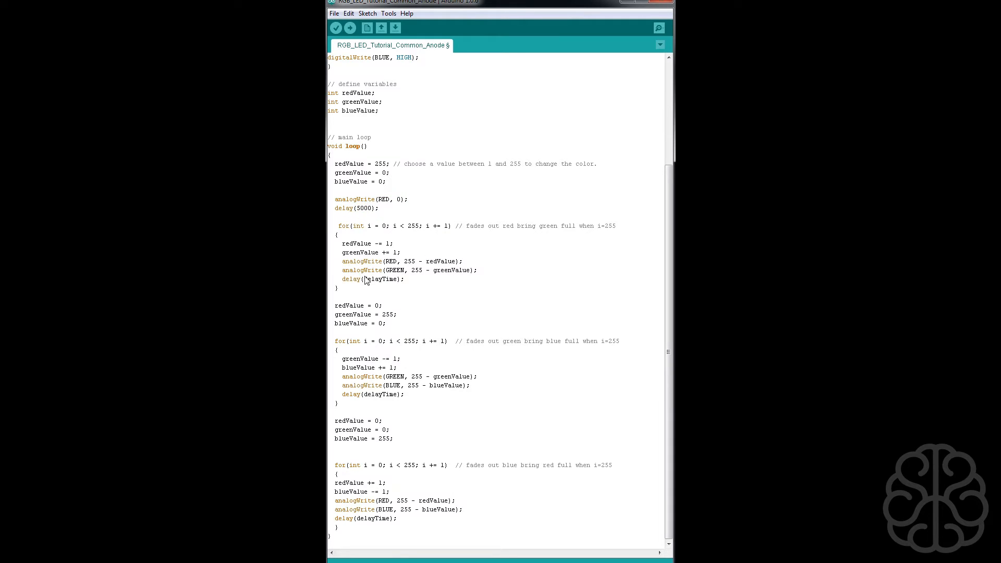
pyautogui.moveTo(338, 225); pyautogui.dragTo(418, 225)
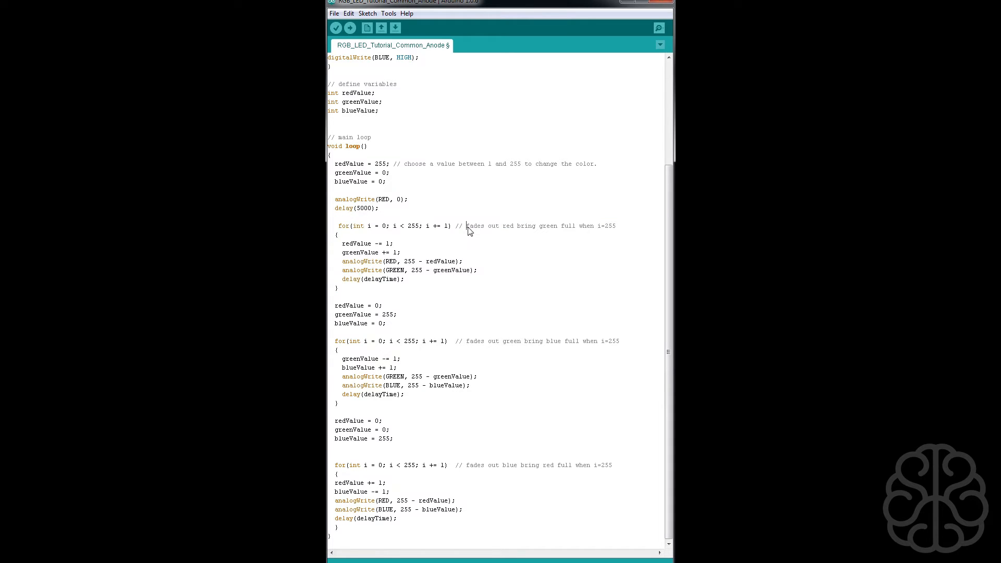
pyautogui.moveTo(467, 225); pyautogui.dragTo(617, 225)
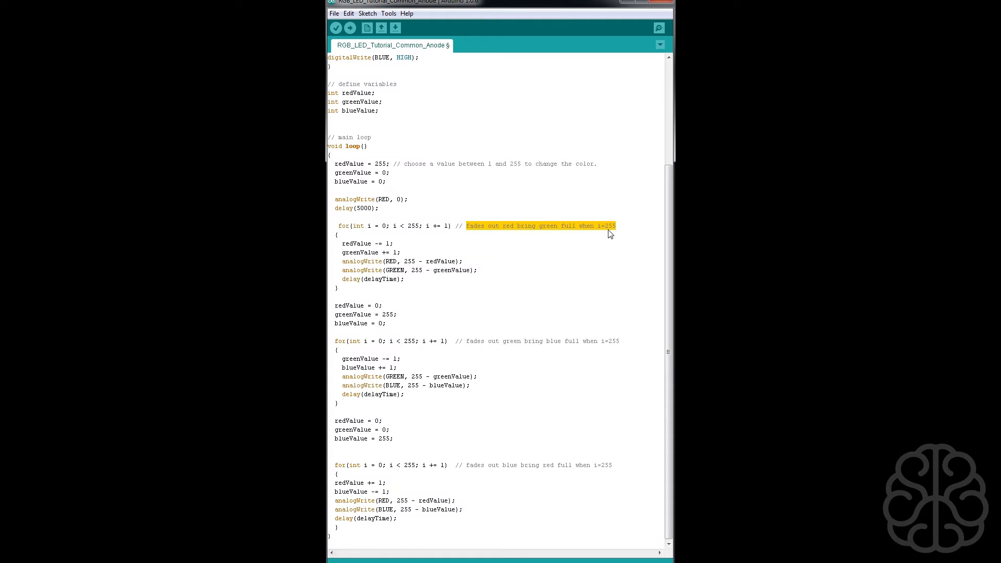
pyautogui.moveTo(367, 235)
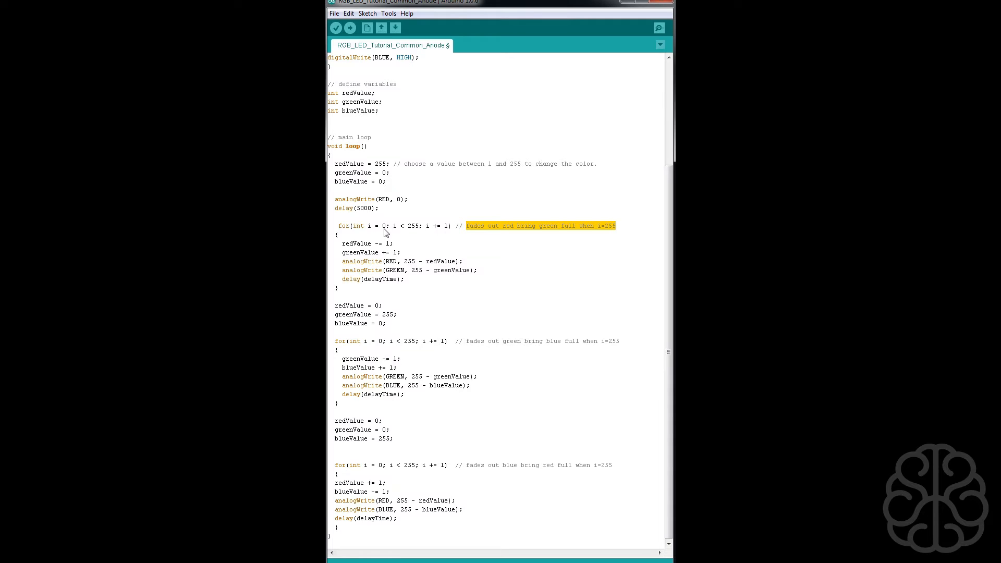
pyautogui.moveTo(417, 235)
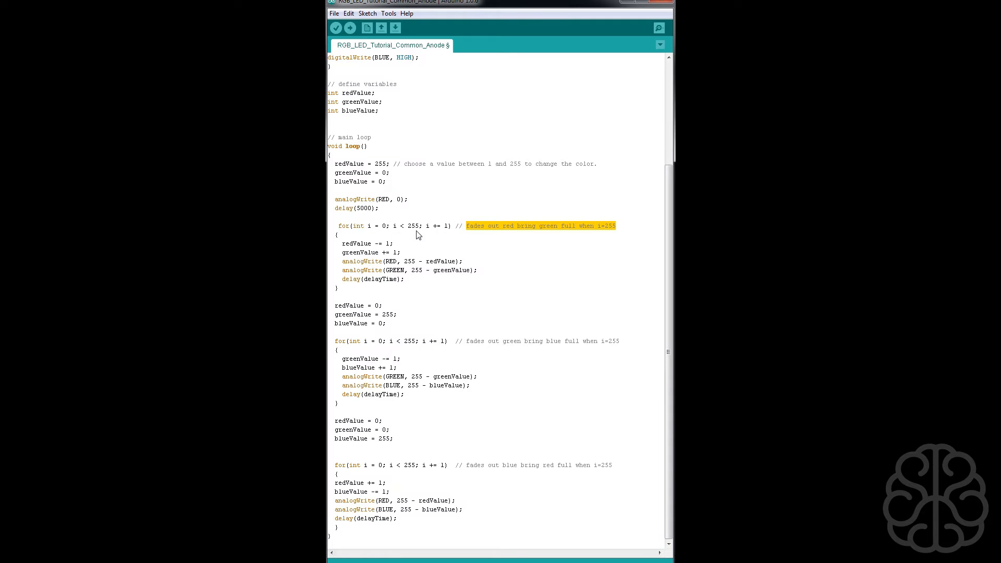
pyautogui.moveTo(403, 231)
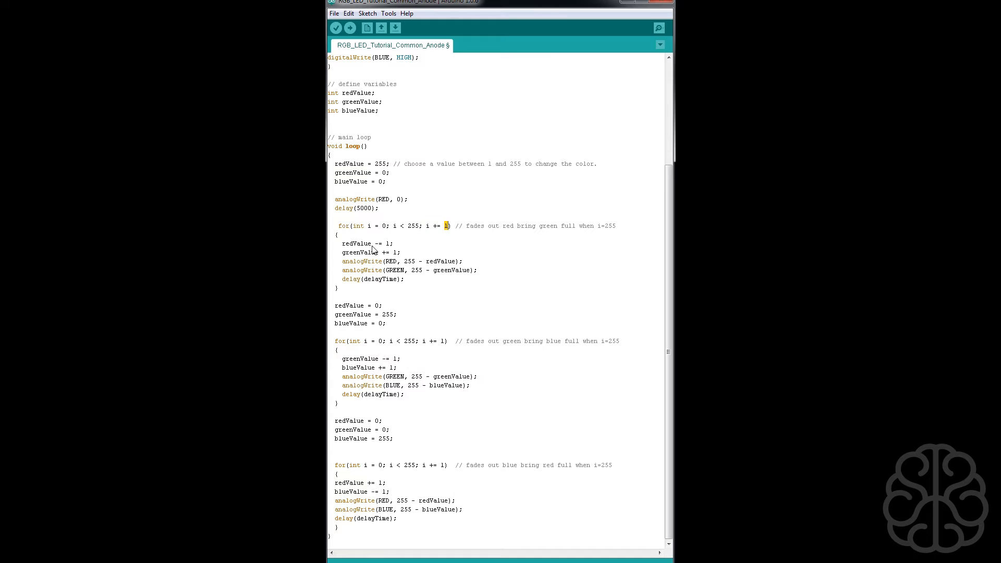
pyautogui.moveTo(332, 246)
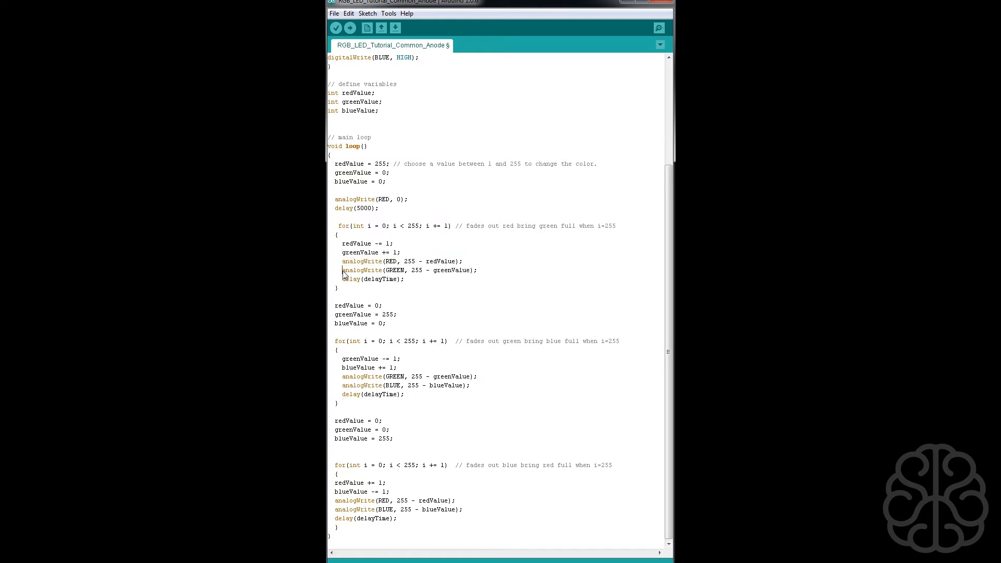
pyautogui.tripleClick(408, 270)
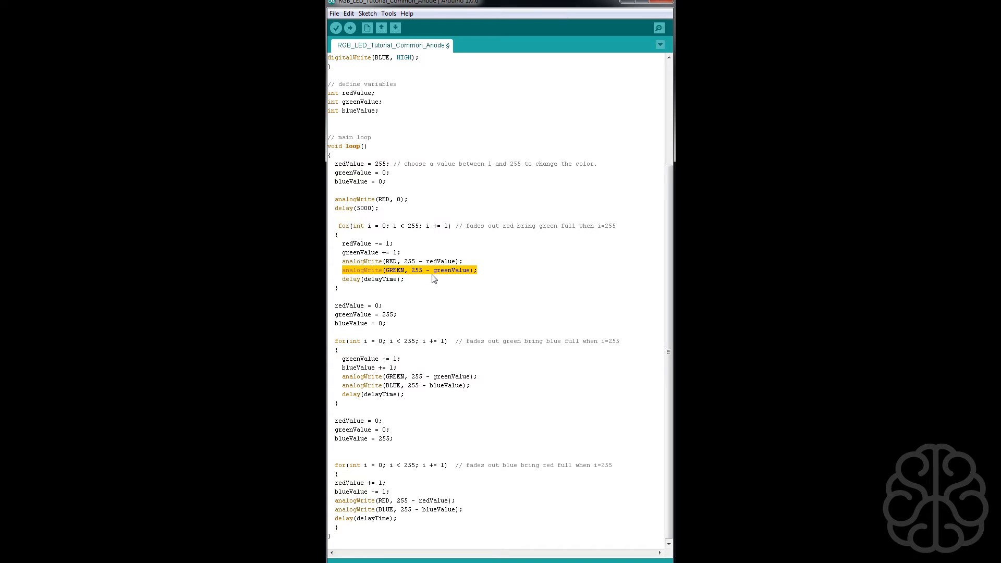
pyautogui.click(402, 283)
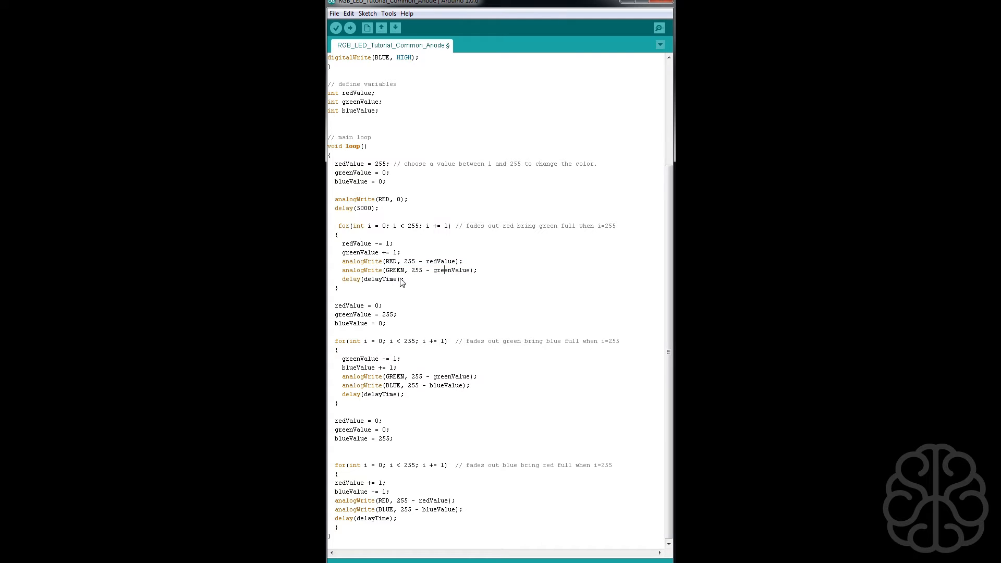
pyautogui.moveTo(372, 113)
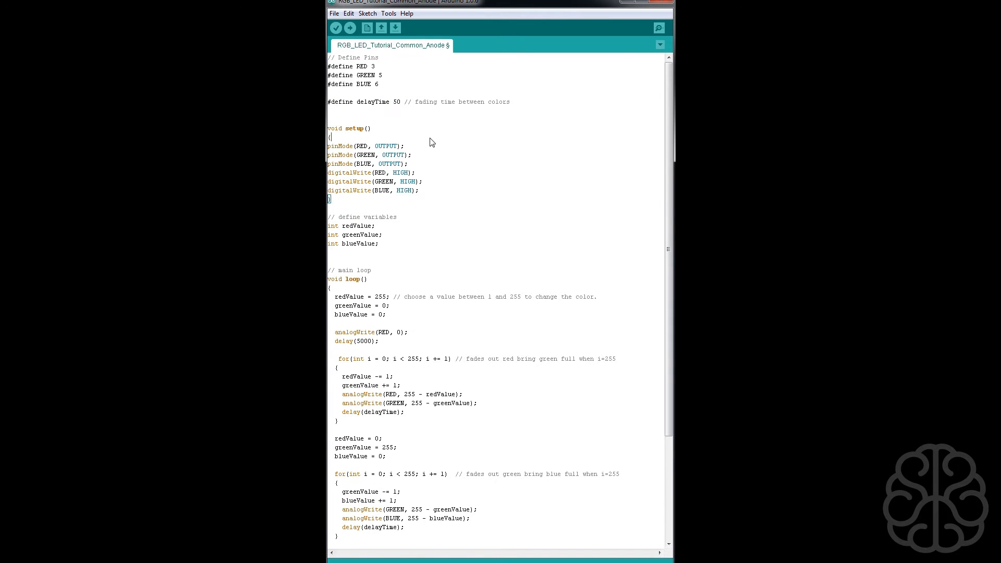
pyautogui.scroll(-3)
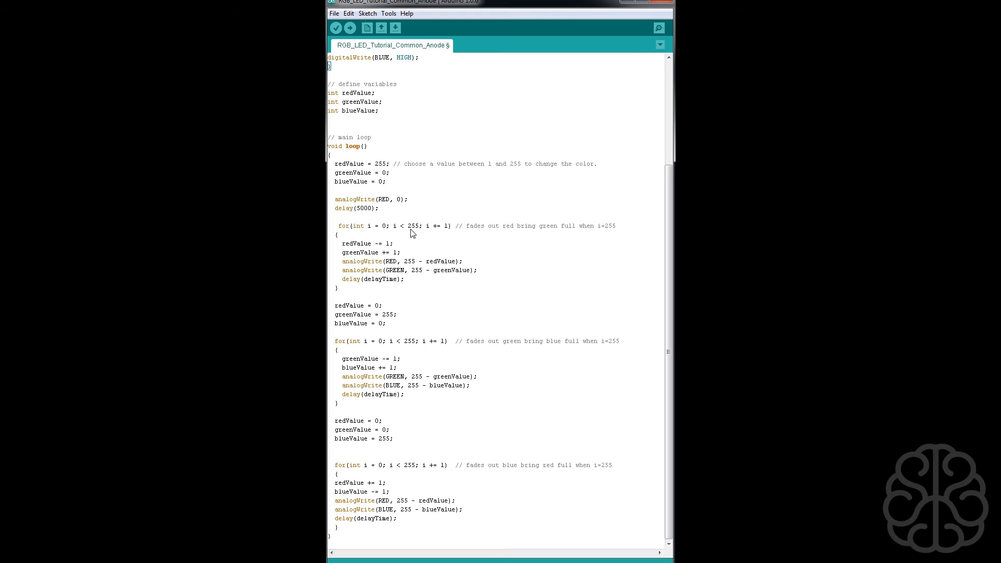
# Walk through the second fade loop: greenValue 255, 'fades out green', delayTime, redValue 0 and blueValue 255
pyautogui.moveTo(467, 225); pyautogui.dragTo(600, 226)
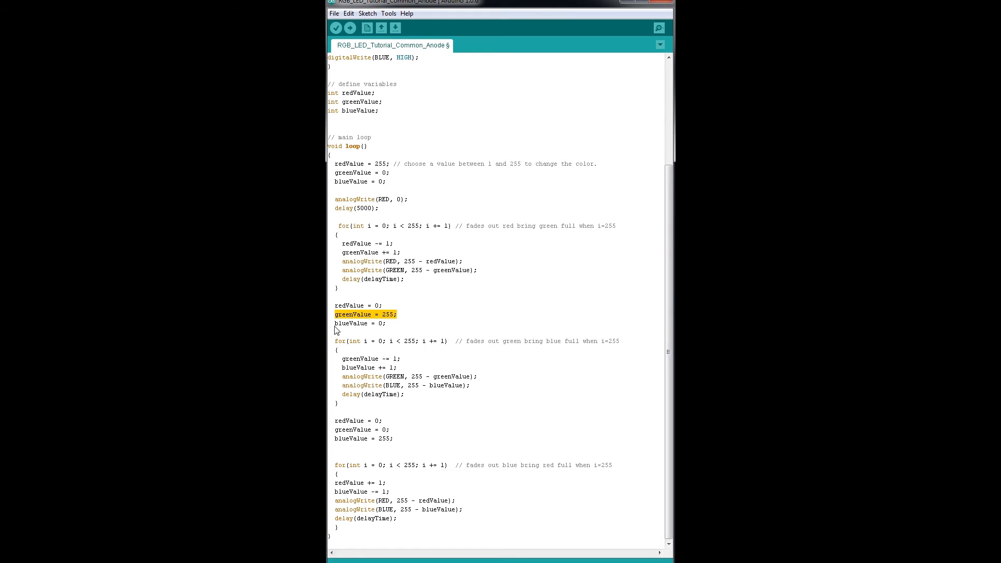
pyautogui.click(356, 341)
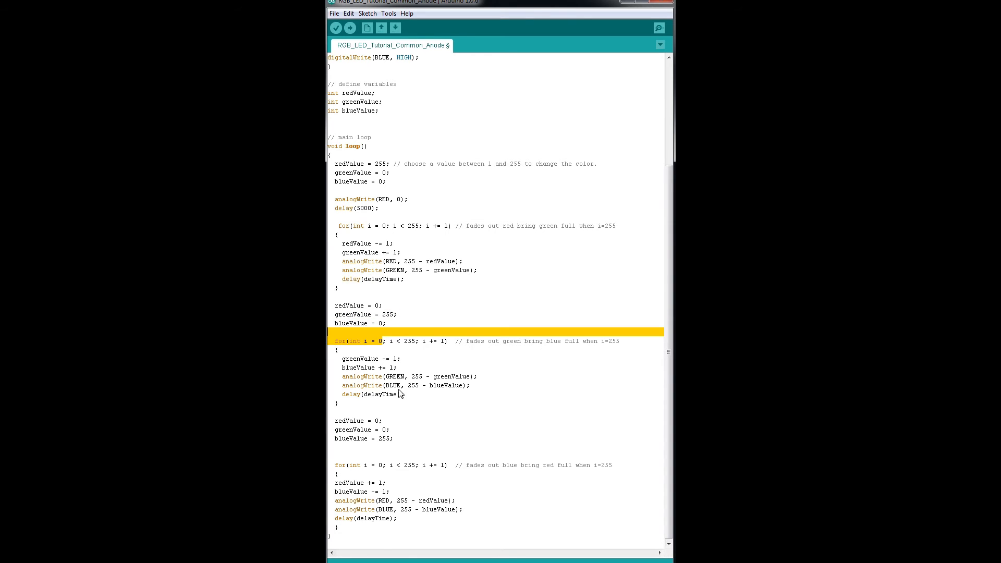
pyautogui.click(459, 341)
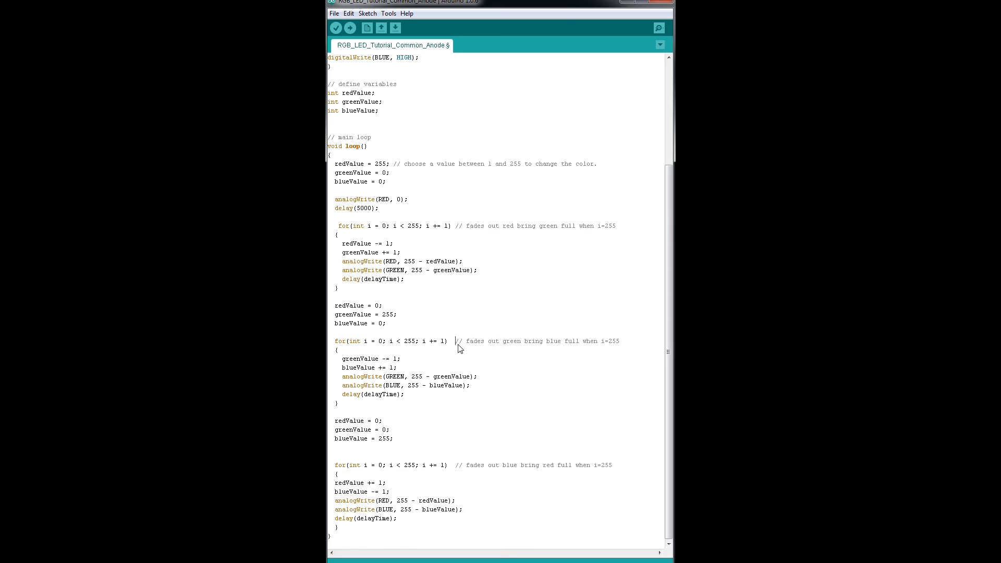
pyautogui.moveTo(467, 341); pyautogui.dragTo(521, 341)
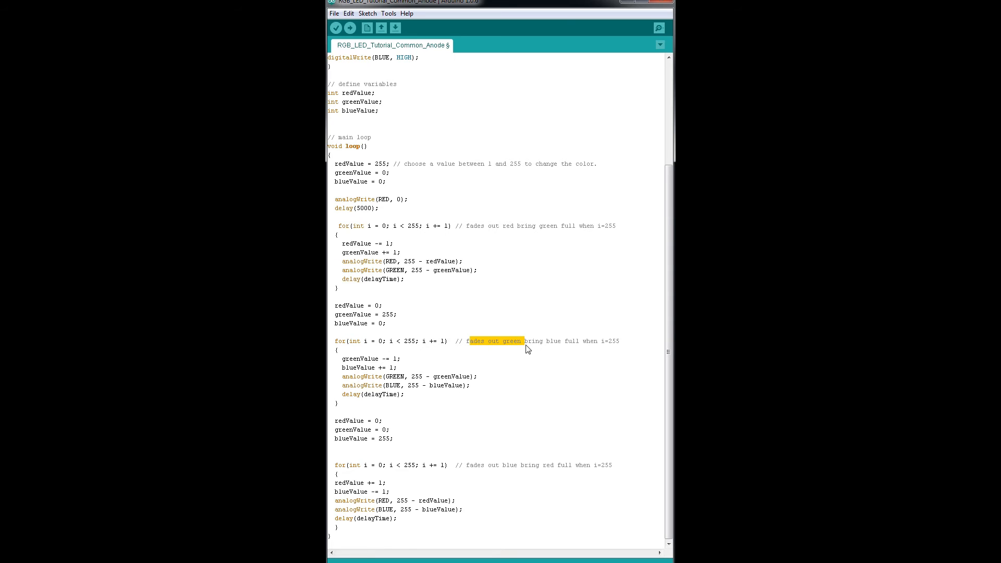
pyautogui.moveTo(522, 341); pyautogui.dragTo(577, 341)
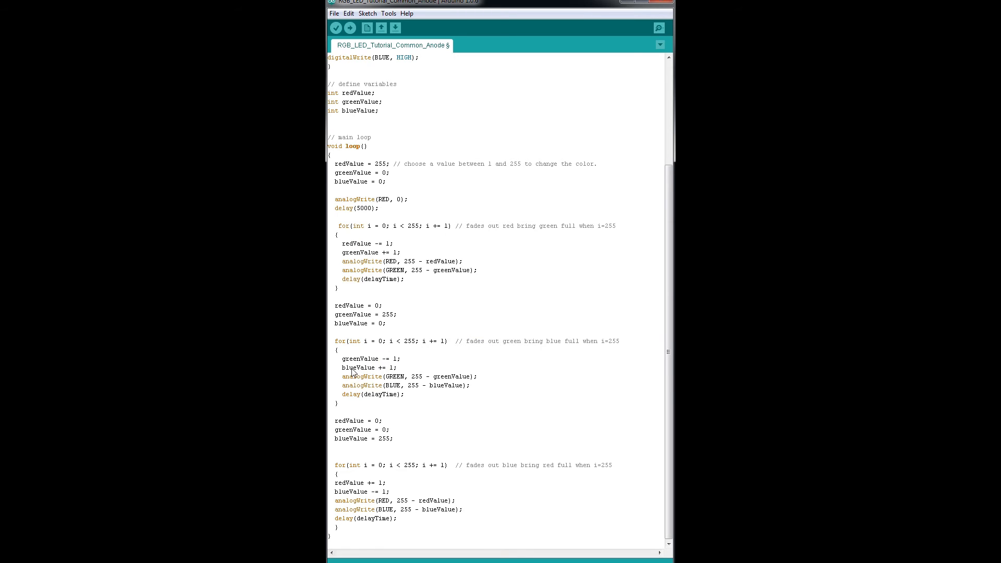
pyautogui.moveTo(390, 257)
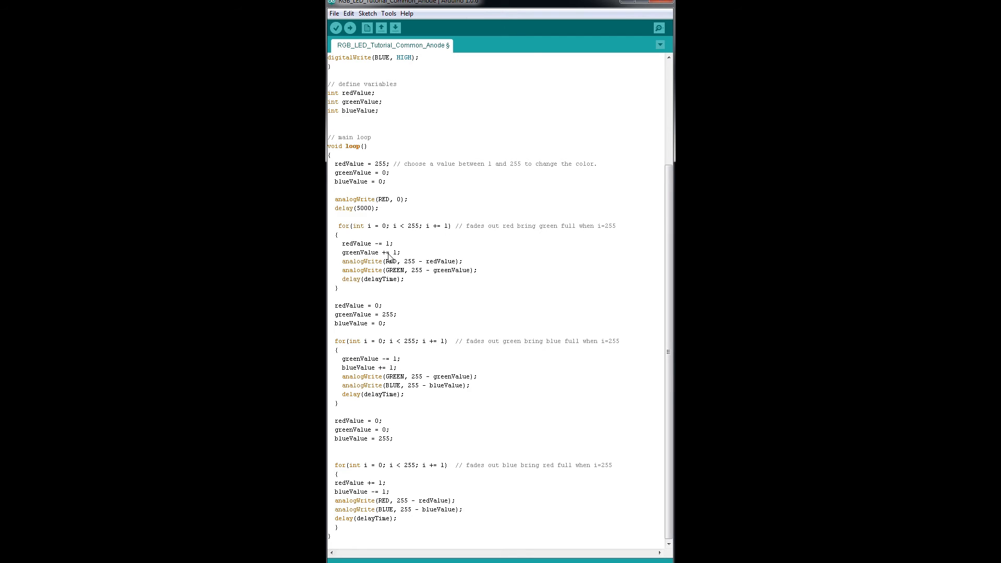
pyautogui.doubleClick(399, 377)
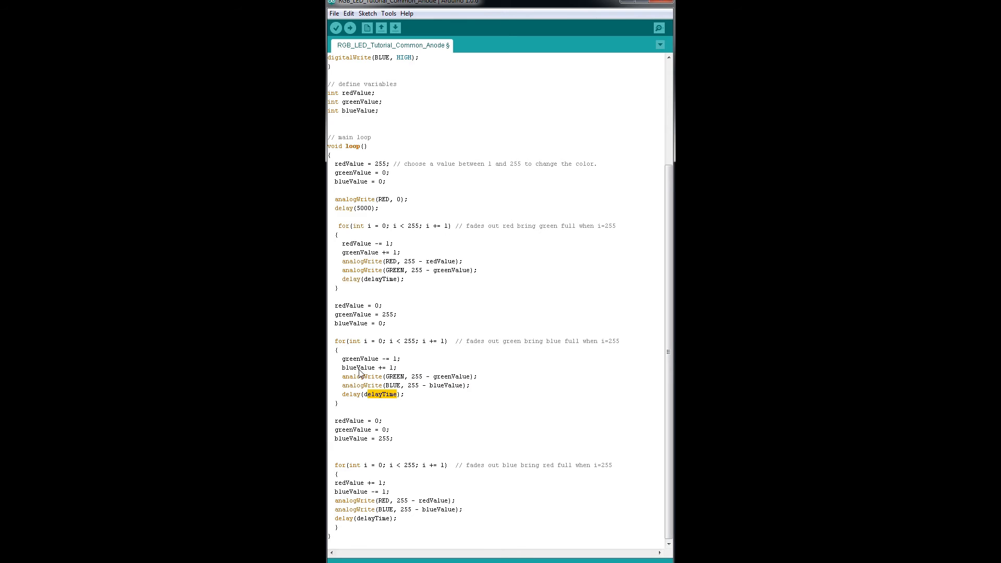
pyautogui.doubleClick(408, 341)
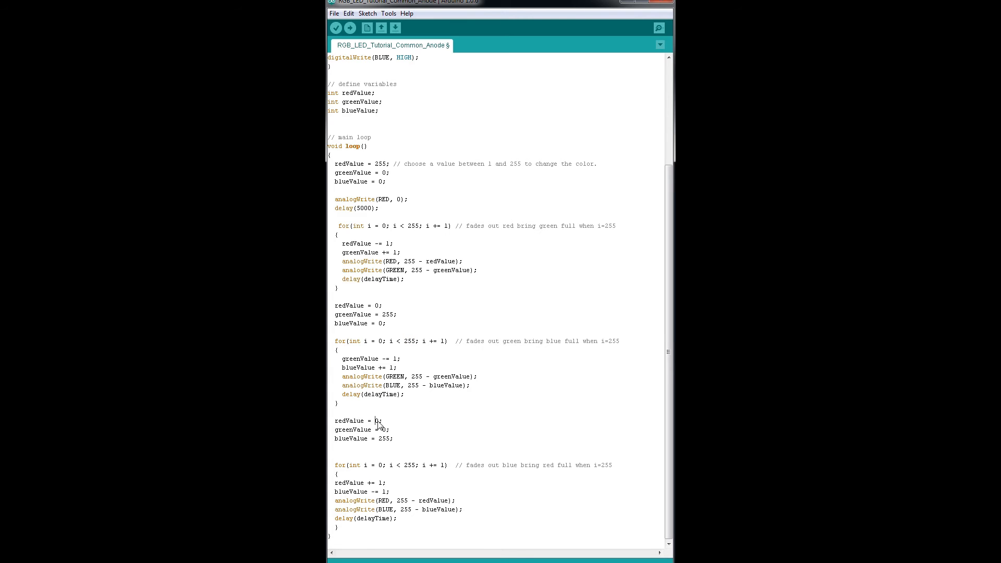
pyautogui.doubleClick(385, 428)
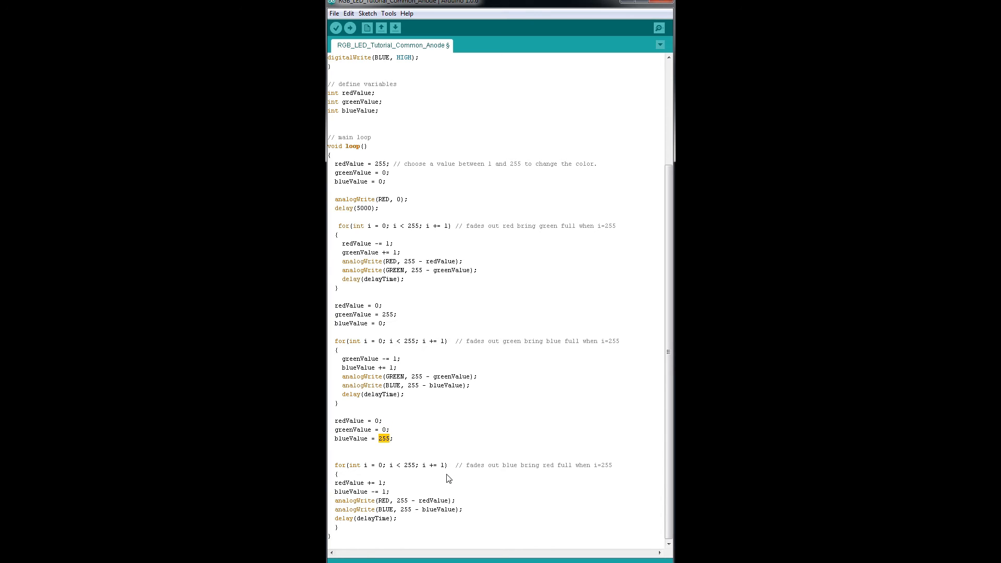
pyautogui.click(347, 465)
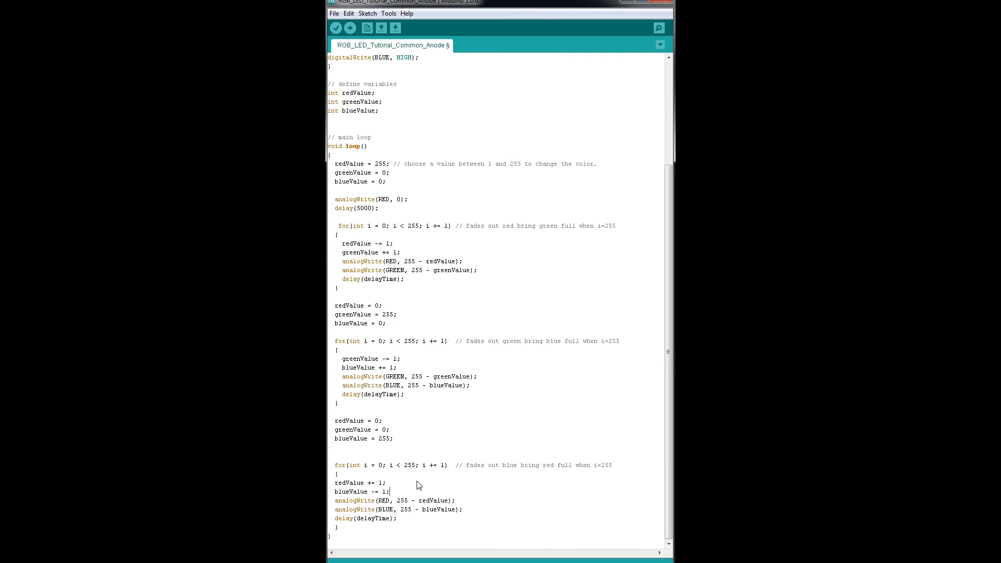
pyautogui.moveTo(388, 500)
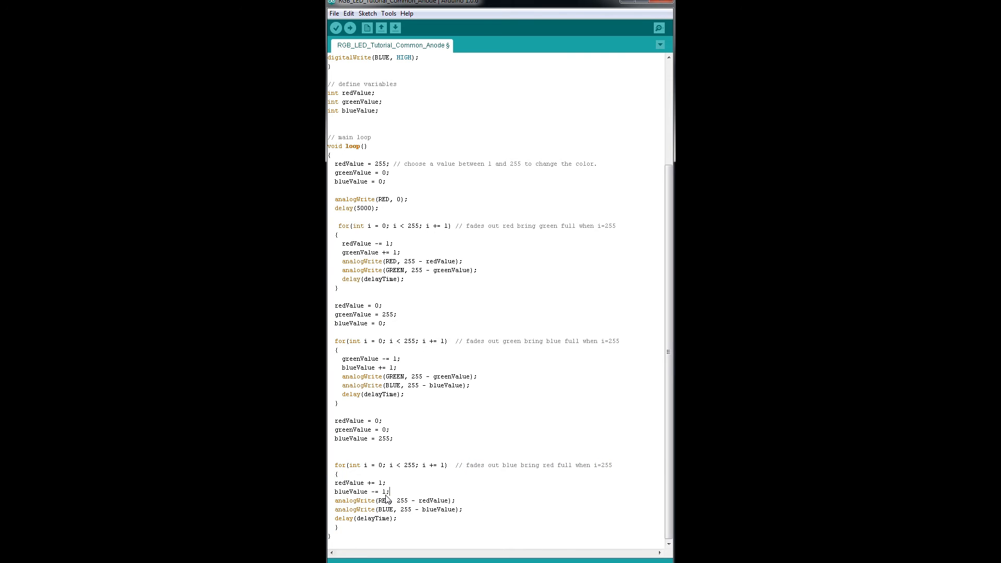
# Mark the final loop lines, then compile and upload the sketch to the Uno
pyautogui.moveTo(383, 500); pyautogui.dragTo(464, 510)
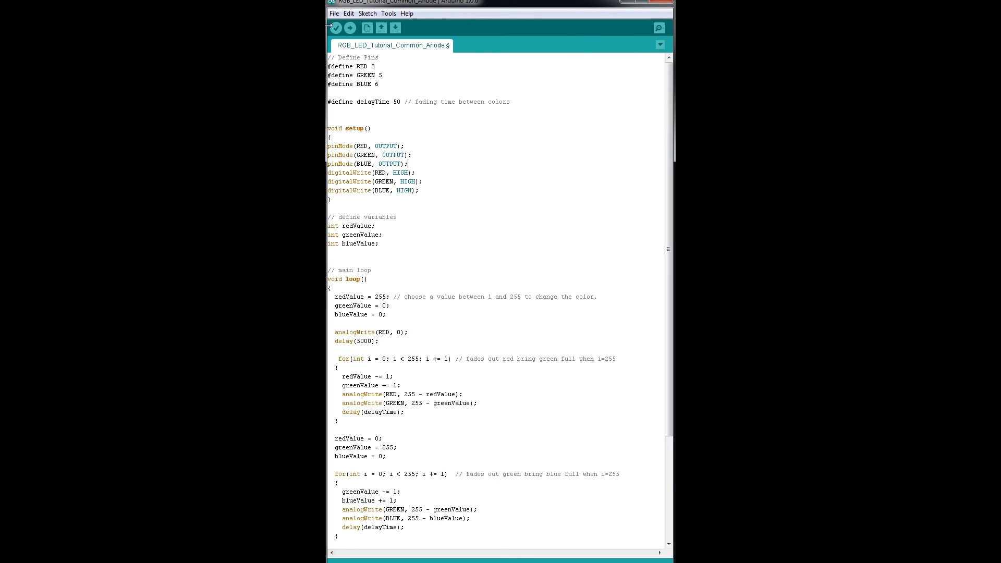
pyautogui.click(335, 27)
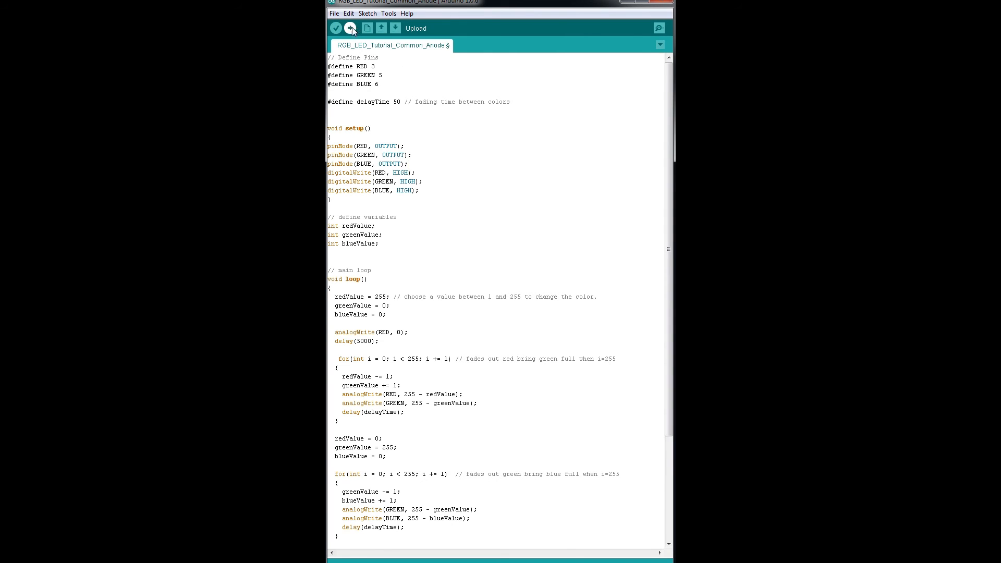
pyautogui.click(351, 28)
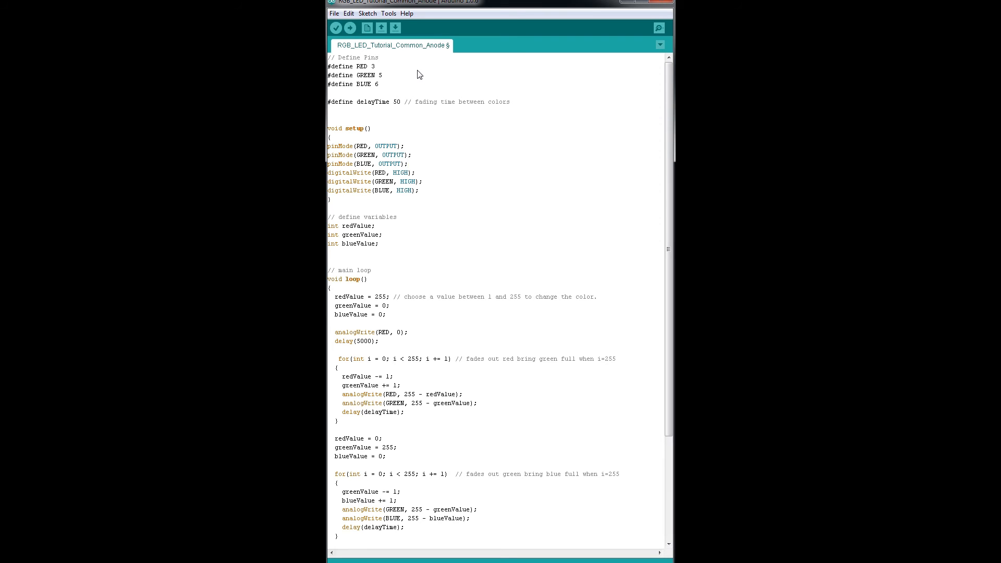
pyautogui.moveTo(476, 129)
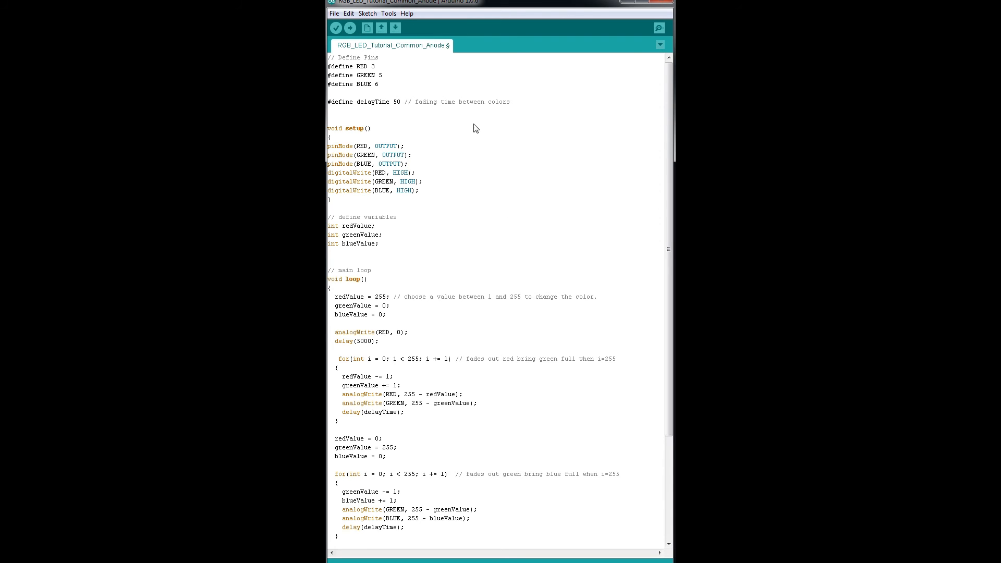
pyautogui.moveTo(521, 187)
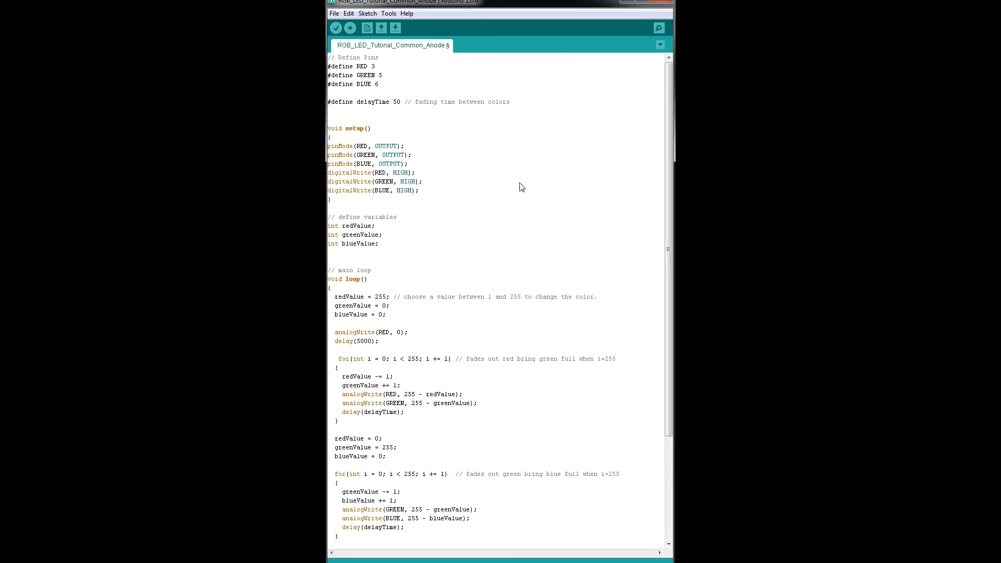